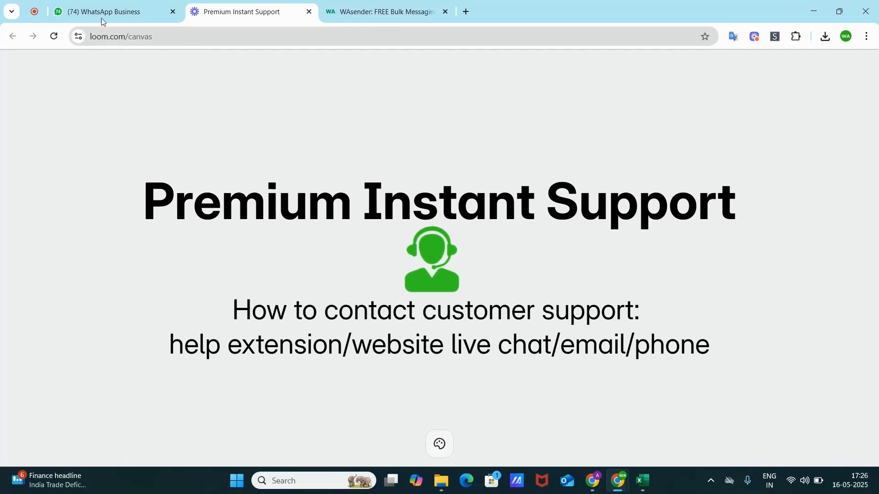
Step: Open the WASender send-messages panel beside the WhatsApp Business chat
{"action": "left_click", "coordinate": [102, 11]}
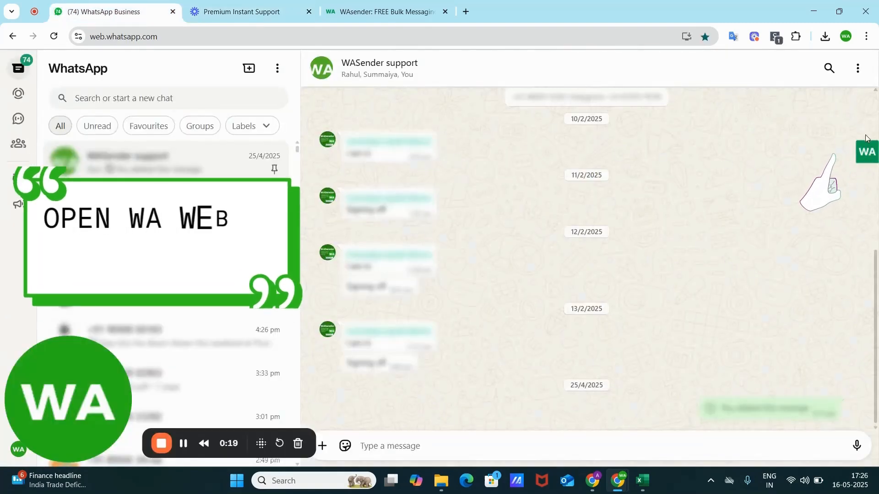
{"action": "left_click", "coordinate": [866, 152]}
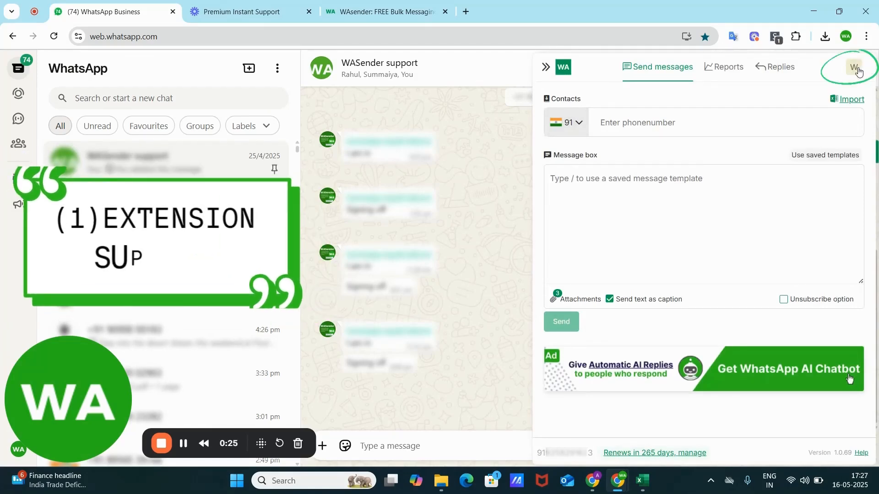
Step: Send a Tech support request: 'Hi I am unable to add attachment.'
{"action": "left_click", "coordinate": [857, 67]}
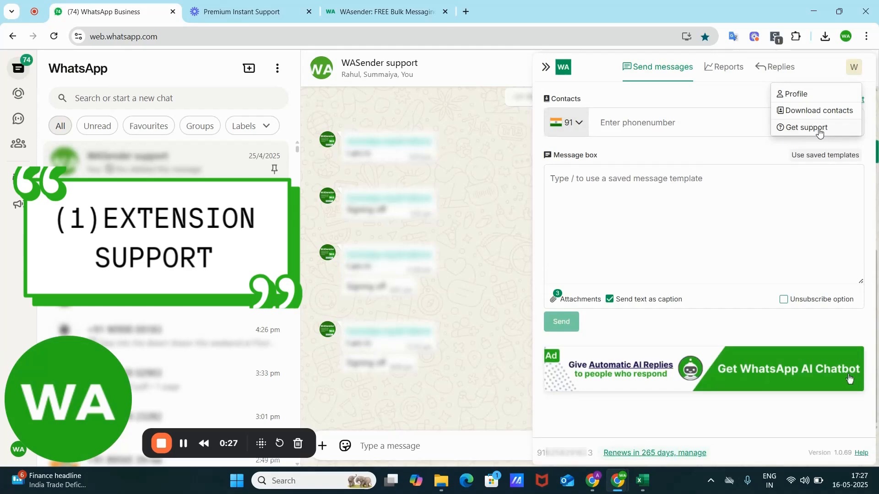
{"action": "left_click", "coordinate": [806, 127]}
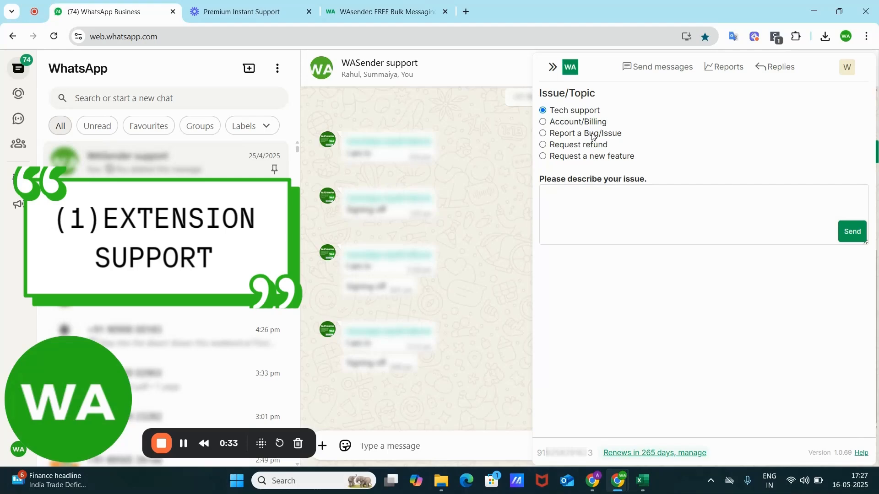
{"action": "mouse_move", "coordinate": [597, 151]}
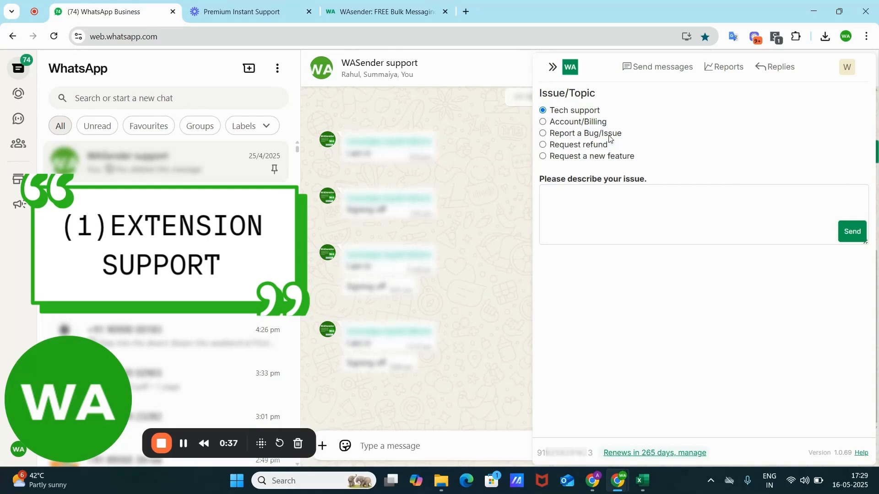
{"action": "mouse_move", "coordinate": [625, 226]}
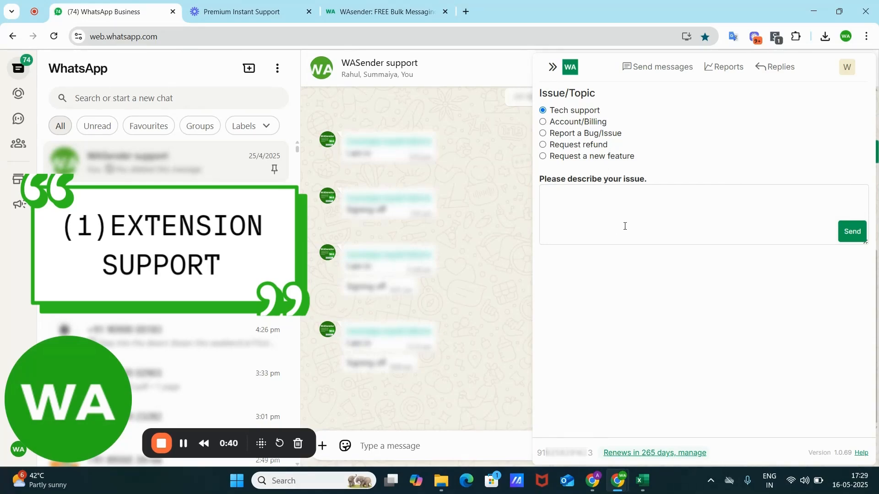
{"action": "type", "text": "Hi I am unable to add attachment."}
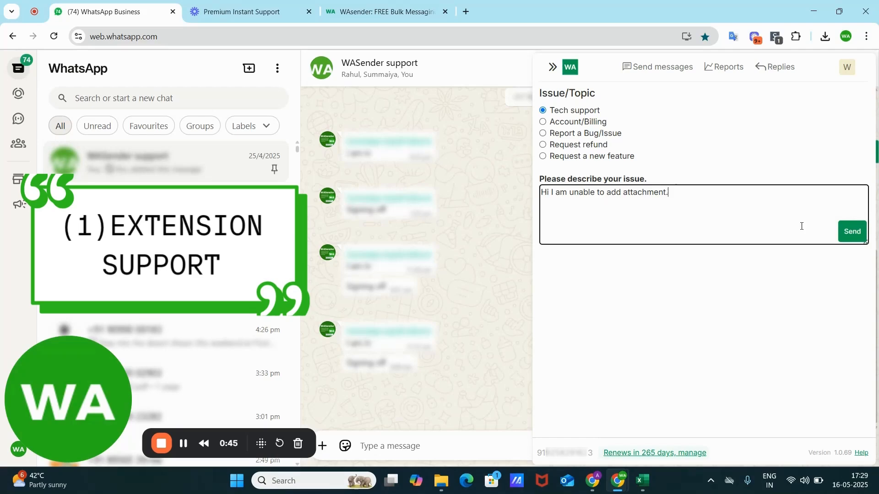
{"action": "left_click", "coordinate": [852, 230]}
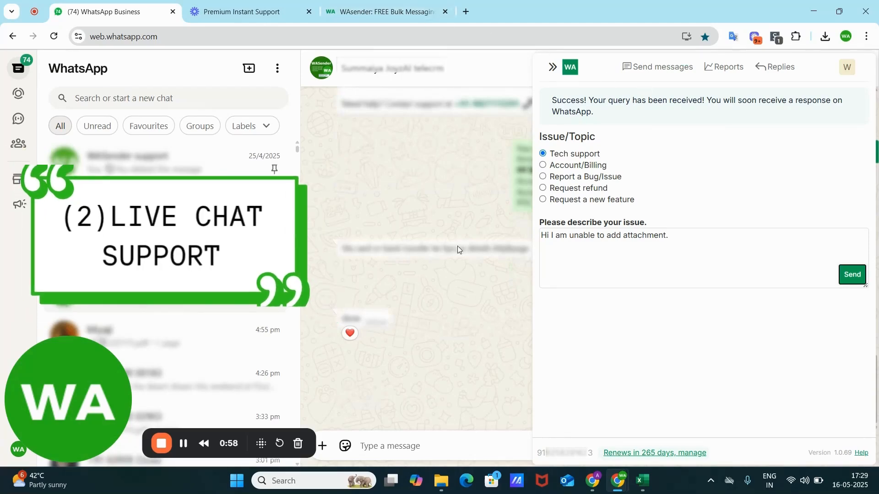
Step: Go to the WASender website tab and scroll to the top to open WASender Help chat
{"action": "left_click", "coordinate": [385, 11]}
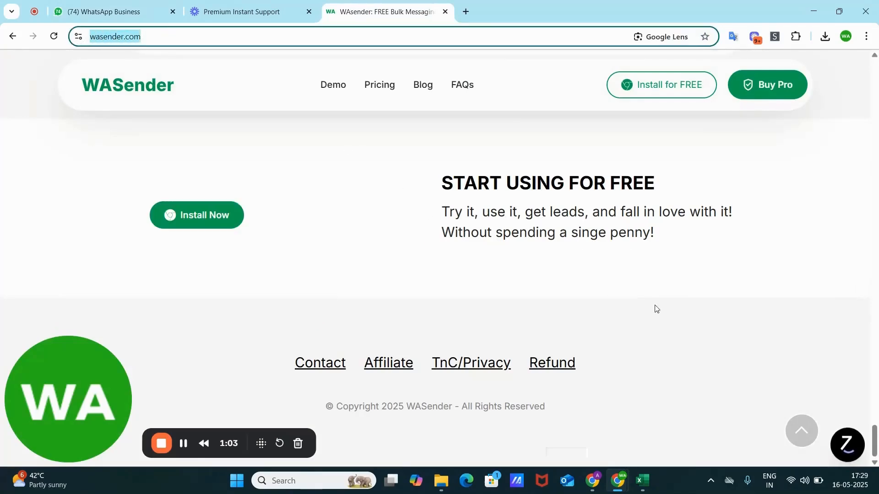
{"action": "scroll", "scroll_direction": "up", "scroll_amount": 3}
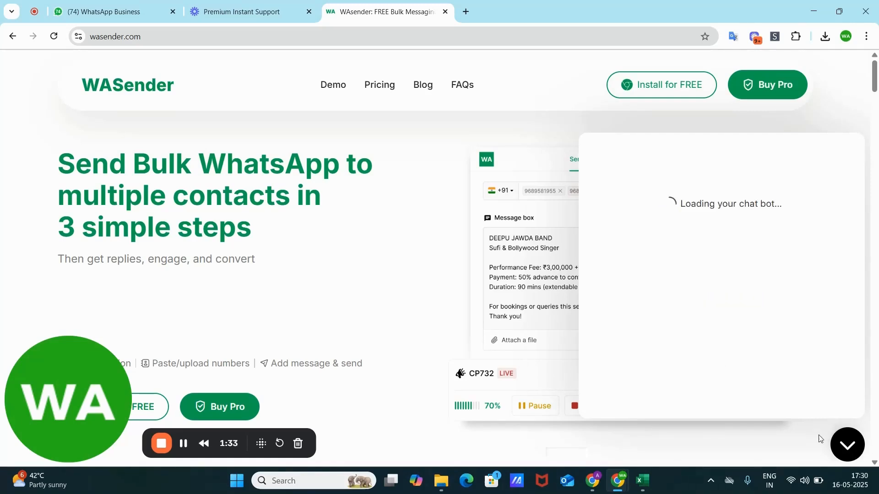
{"action": "mouse_move", "coordinate": [749, 275]}
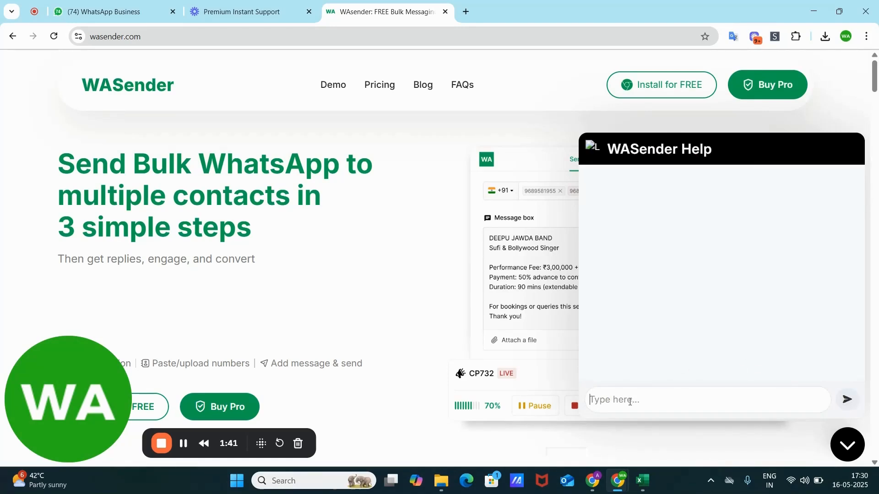
Step: Ask the Help chatbot 'Hi I am unable to add attachment.'
{"action": "type", "text": "Hi I am unable to add attachment."}
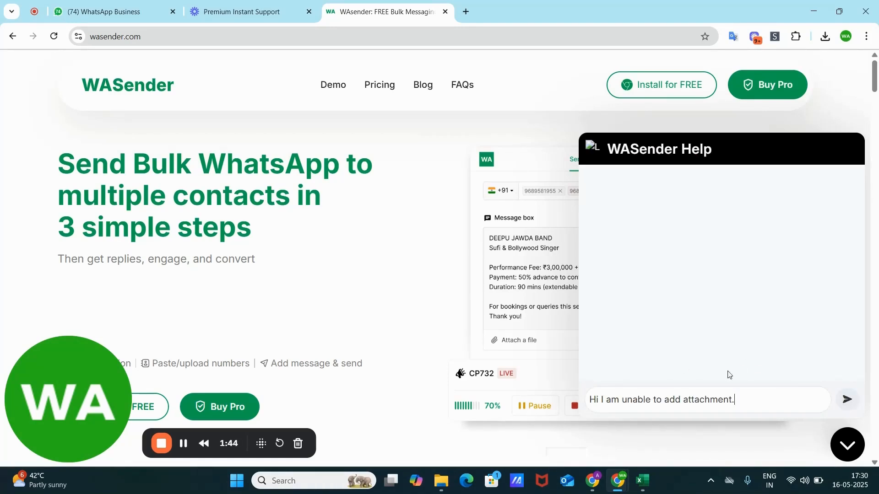
{"action": "left_click", "coordinate": [846, 400]}
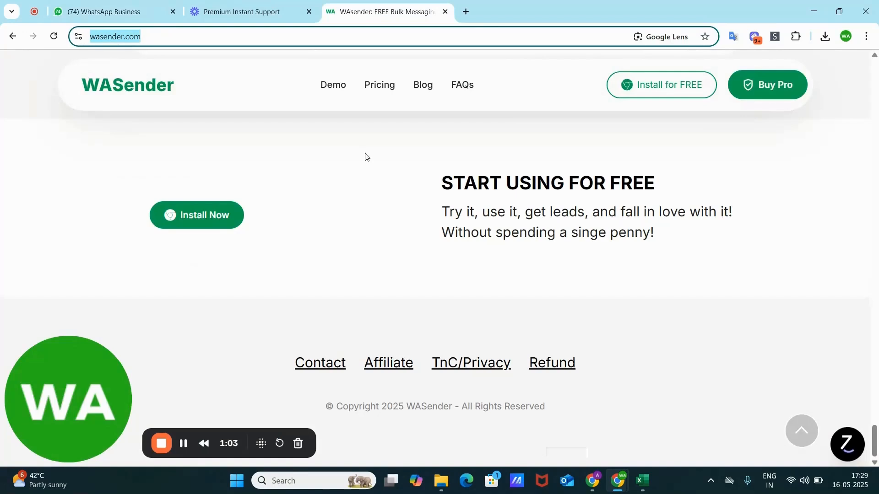
{"action": "mouse_move", "coordinate": [319, 362]}
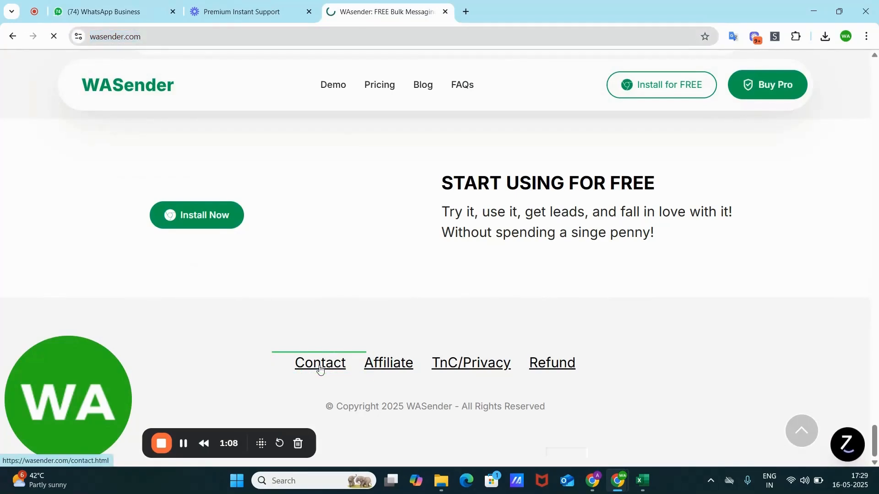
Step: Open the Contact page and highlight the support phone number
{"action": "left_click", "coordinate": [320, 362]}
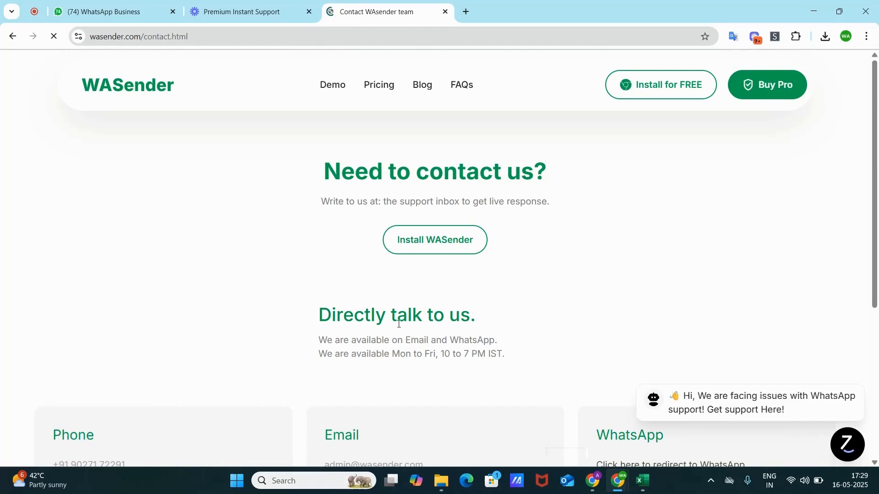
{"action": "scroll", "scroll_direction": "down", "scroll_amount": 3}
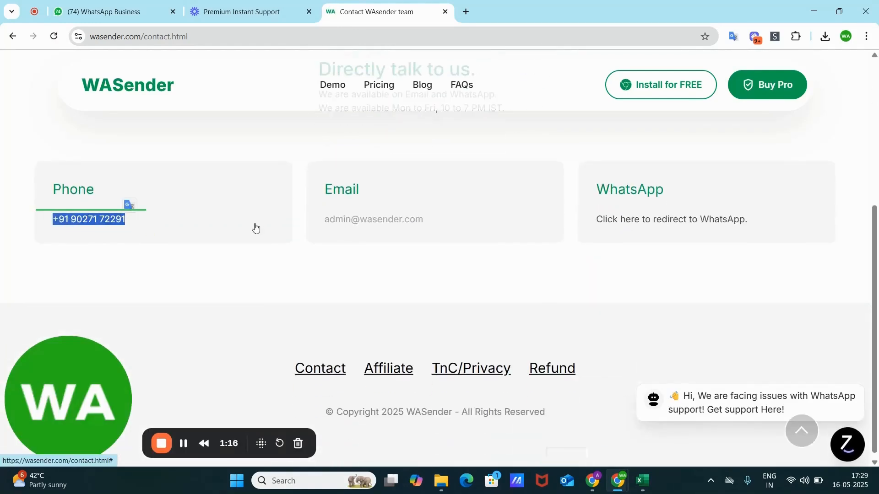
{"action": "double_click", "coordinate": [372, 219]}
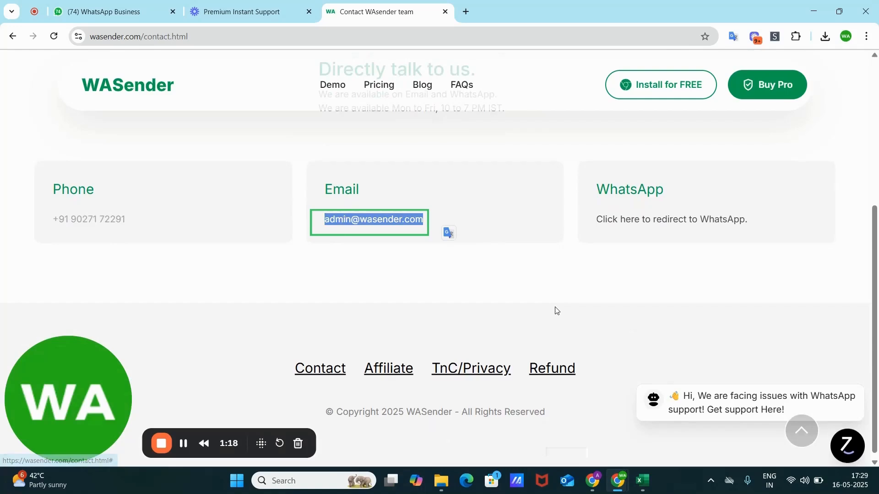
{"action": "mouse_move", "coordinate": [529, 251]}
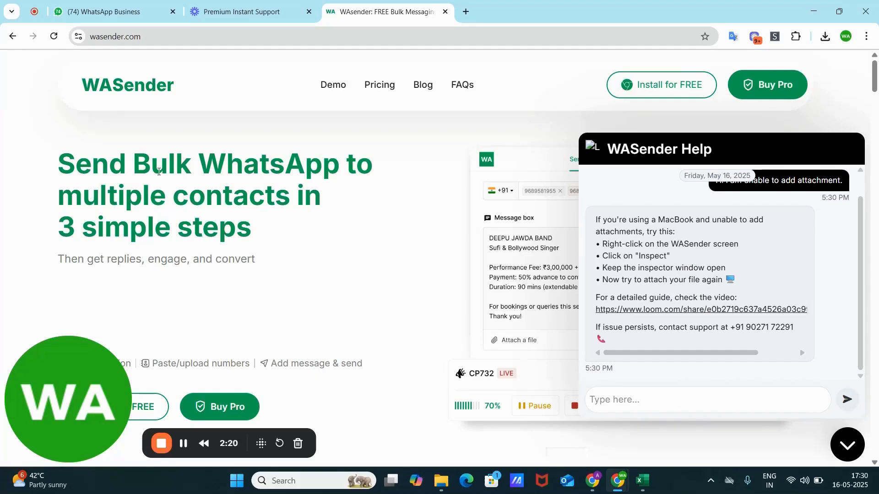
{"action": "mouse_move", "coordinate": [253, 11]}
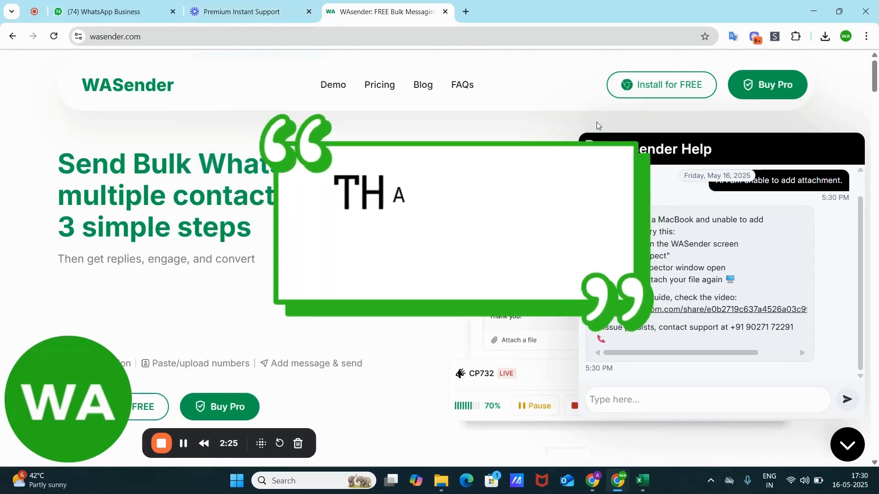
Step: Return to the WhatsApp Business tab showing the query-received confirmation
{"action": "left_click", "coordinate": [106, 11]}
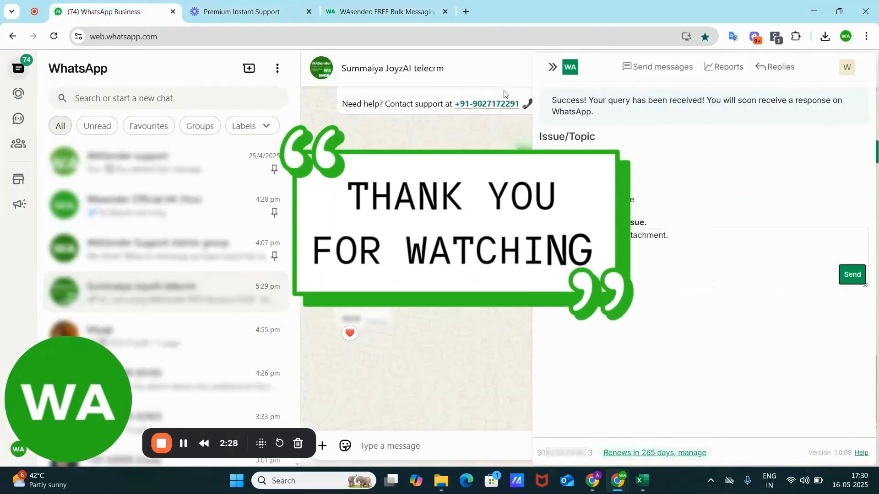